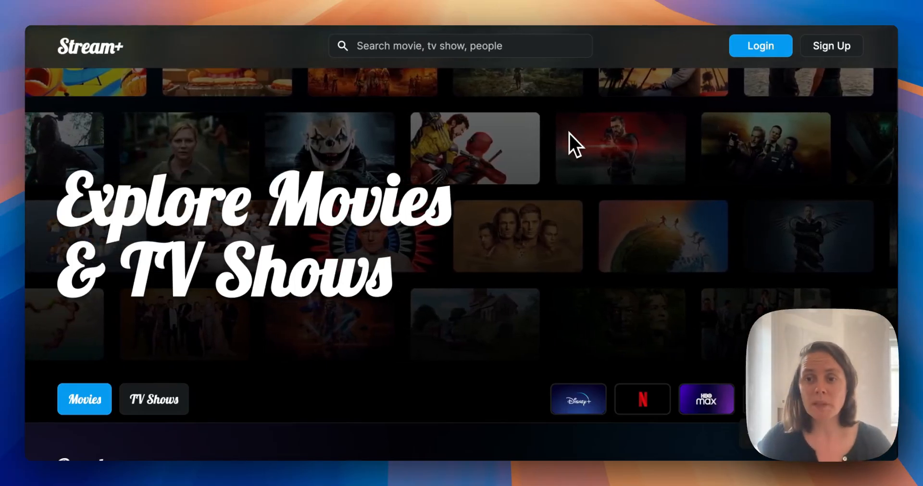
Scroll through the Daily habits page of the Habits project for July 2024.
{"action": "scroll", "scroll_direction": "down", "scroll_amount": 3}
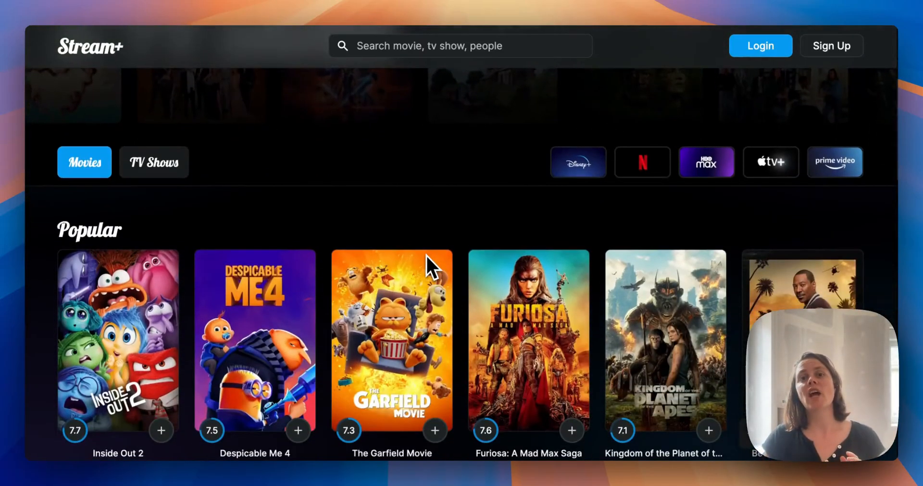
{"action": "scroll", "scroll_direction": "down", "scroll_amount": 3}
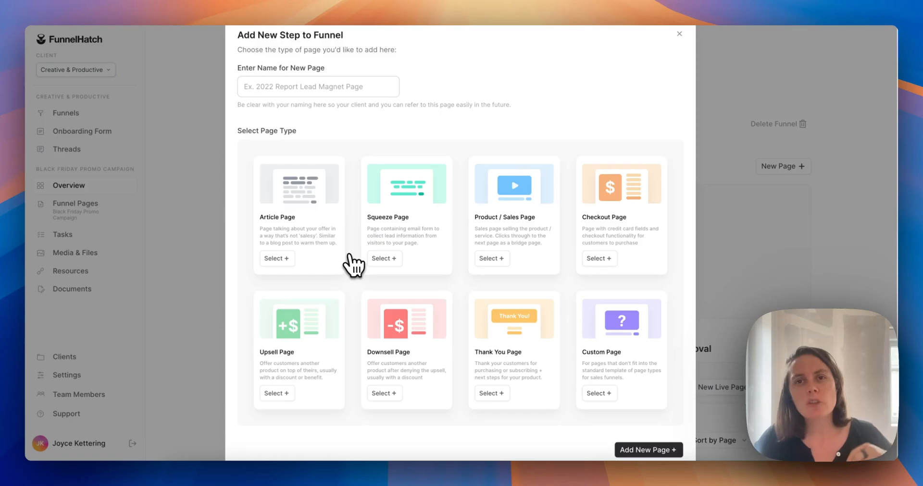
{"action": "mouse_move", "coordinate": [392, 141]}
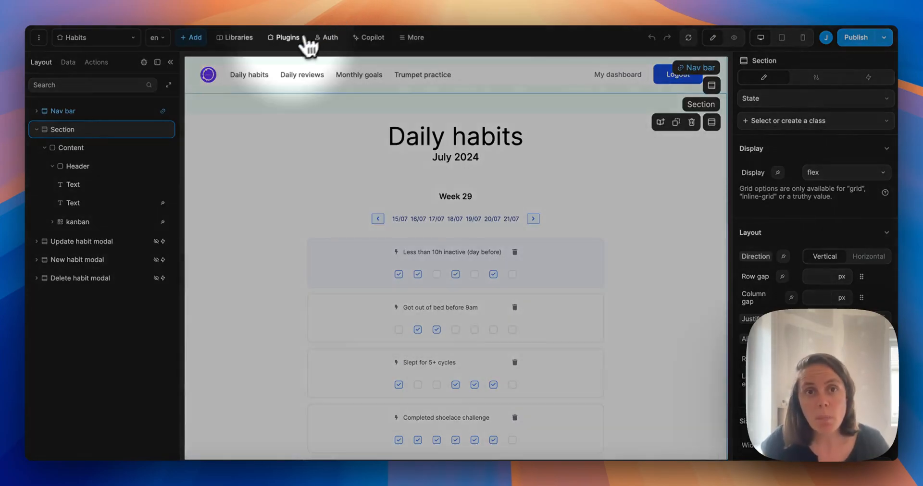
Browse the plugin catalogue's Authentication and Extensions categories, then return to Data sources showing Supabase and JavaScript added.
{"action": "left_click", "coordinate": [287, 38]}
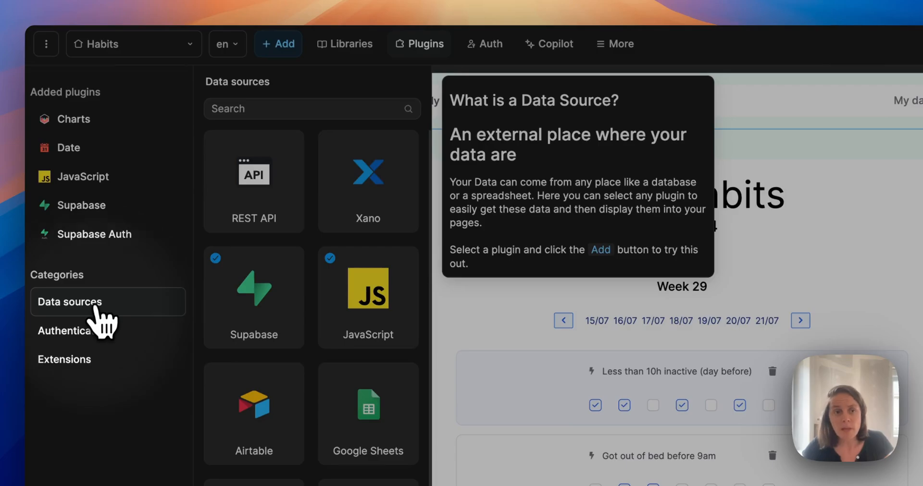
{"action": "left_click", "coordinate": [74, 331]}
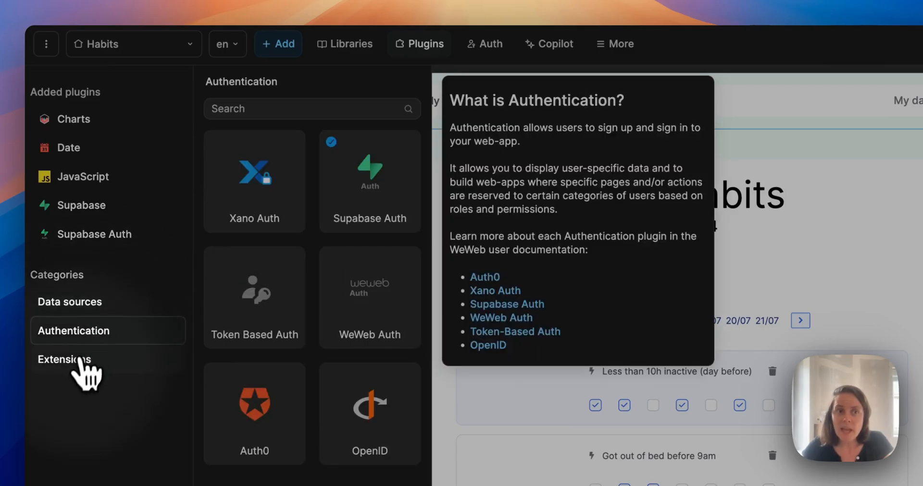
{"action": "left_click", "coordinate": [65, 359]}
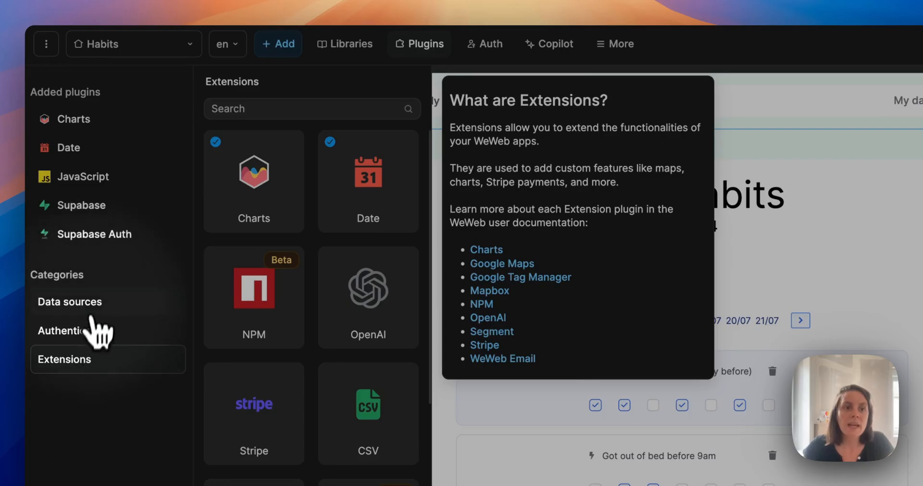
{"action": "left_click", "coordinate": [69, 302]}
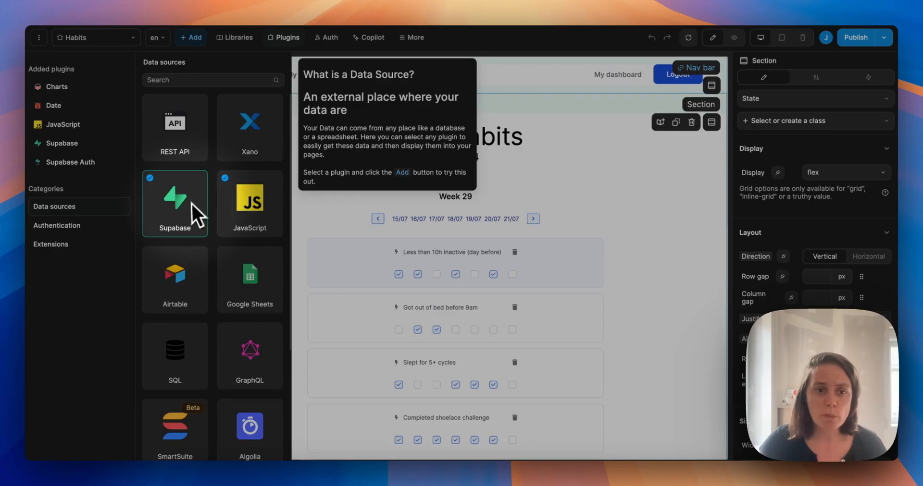
{"action": "scroll", "scroll_direction": "down", "scroll_amount": 3}
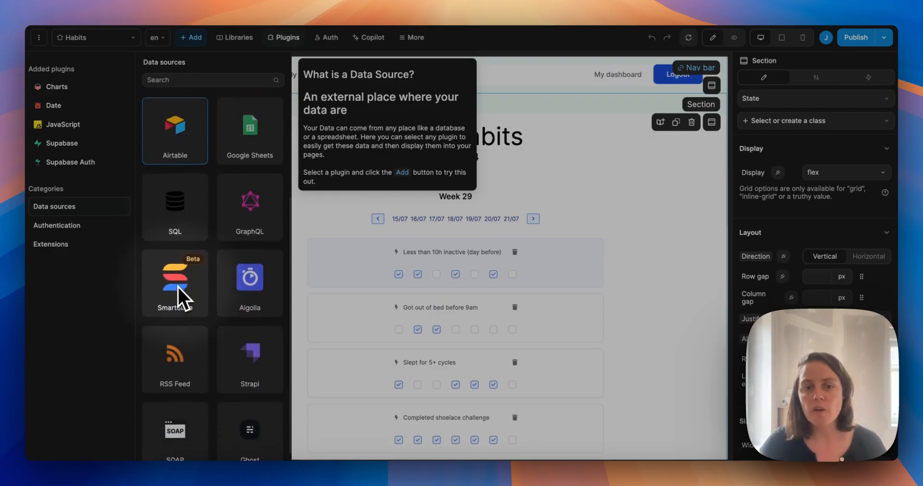
{"action": "scroll", "scroll_direction": "up", "scroll_amount": 3}
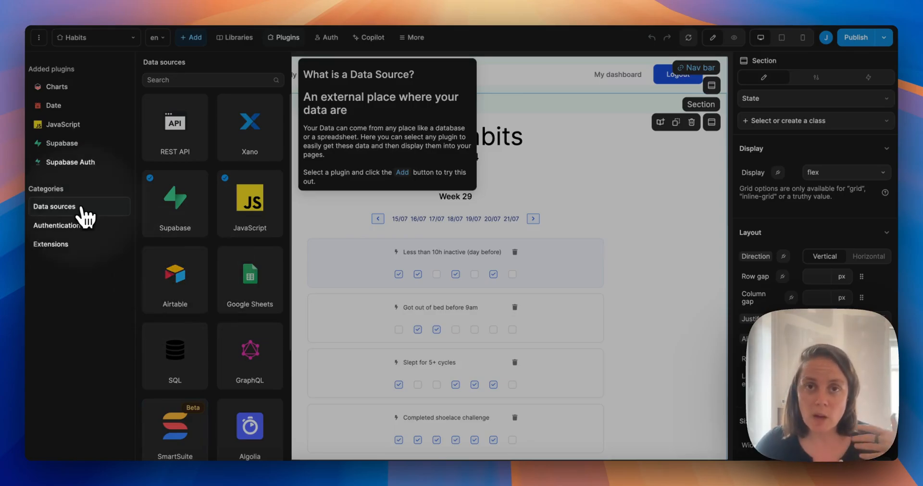
{"action": "mouse_move", "coordinate": [80, 235]}
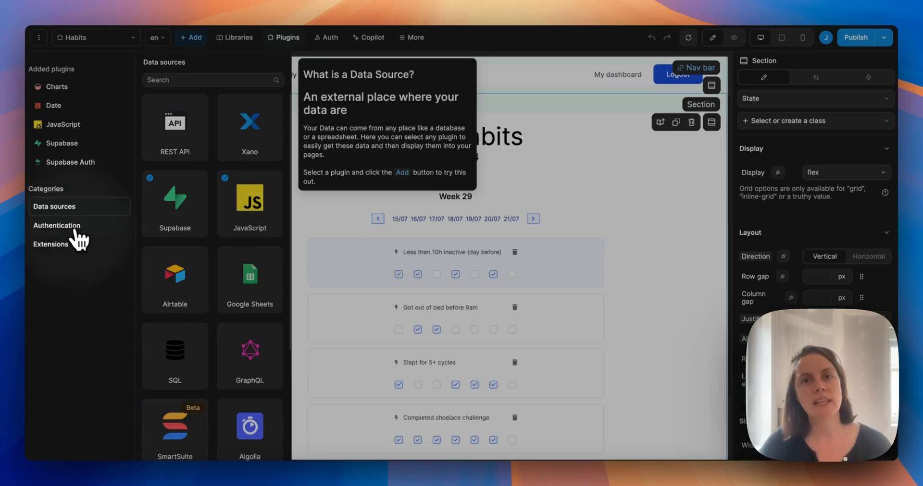
Show the Authentication plugins, listing Xano Auth, WeWeb Auth, Auth0 and OpenID beside added Supabase Auth.
{"action": "left_click", "coordinate": [57, 226]}
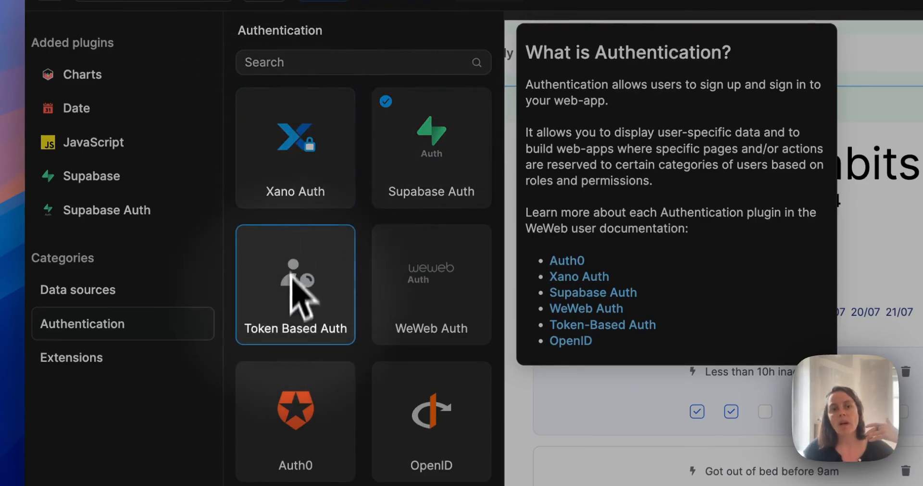
{"action": "mouse_move", "coordinate": [295, 330]}
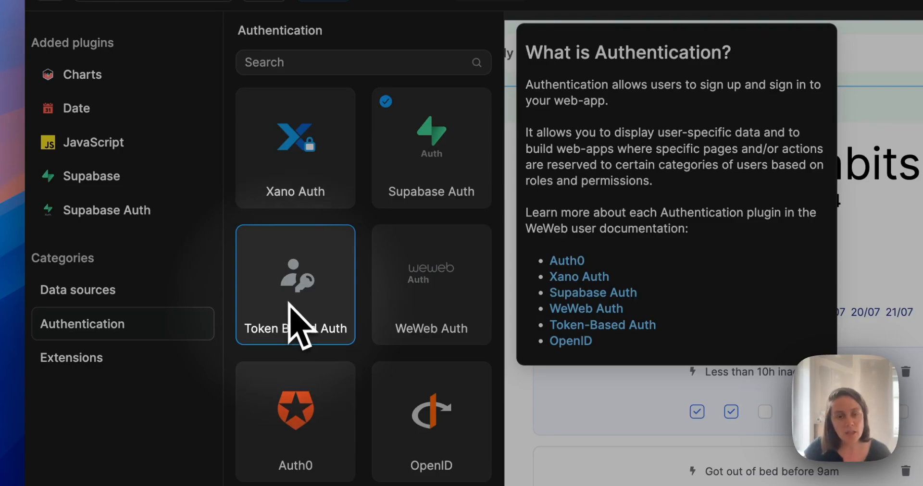
{"action": "scroll", "scroll_direction": "down", "scroll_amount": 3}
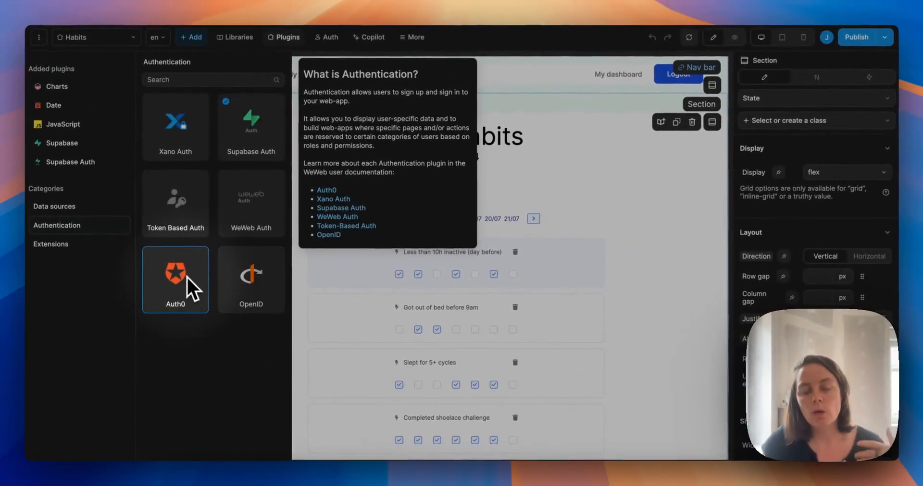
{"action": "mouse_move", "coordinate": [251, 202]}
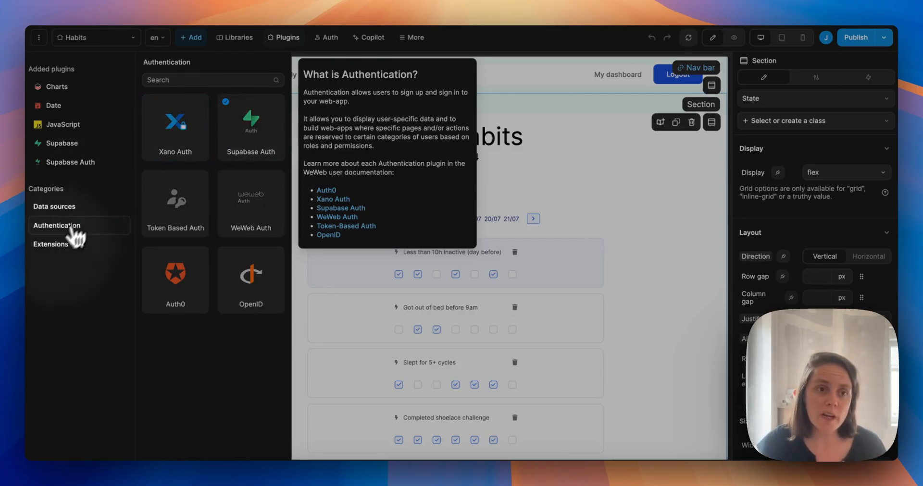
Show the Extensions plugins such as NPM, OpenAI, Stripe, Mapbox and Youtube beside added Charts and Date.
{"action": "left_click", "coordinate": [50, 244]}
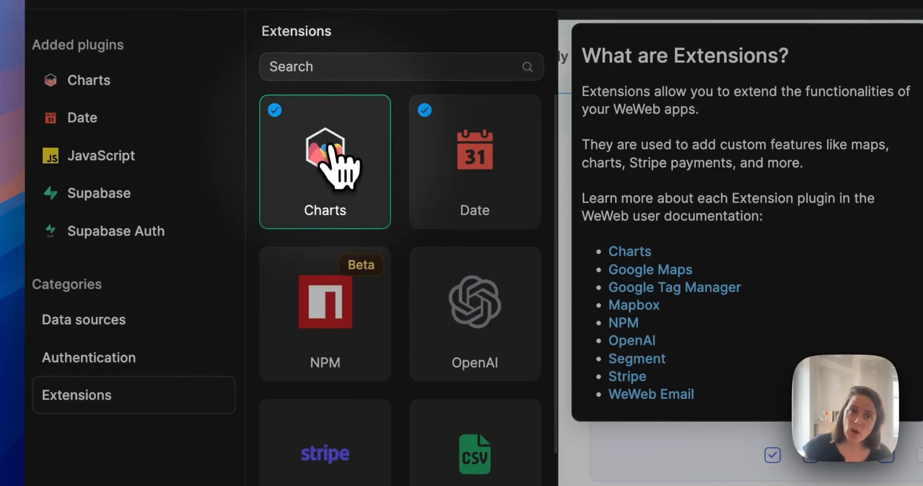
{"action": "mouse_move", "coordinate": [460, 197]}
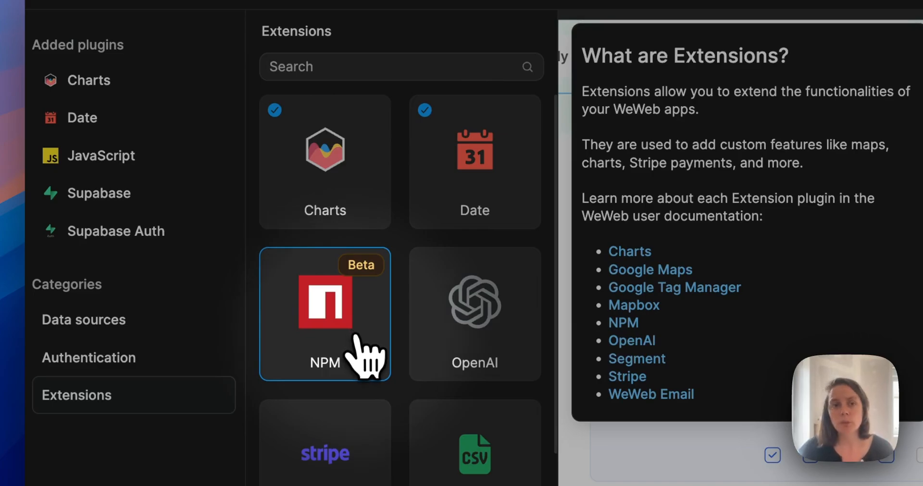
{"action": "mouse_move", "coordinate": [346, 368]}
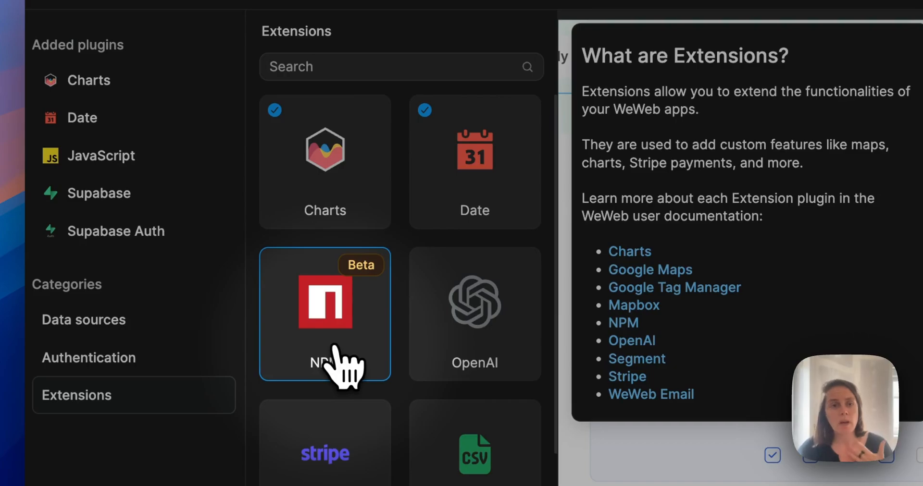
{"action": "scroll", "scroll_direction": "down", "scroll_amount": 3}
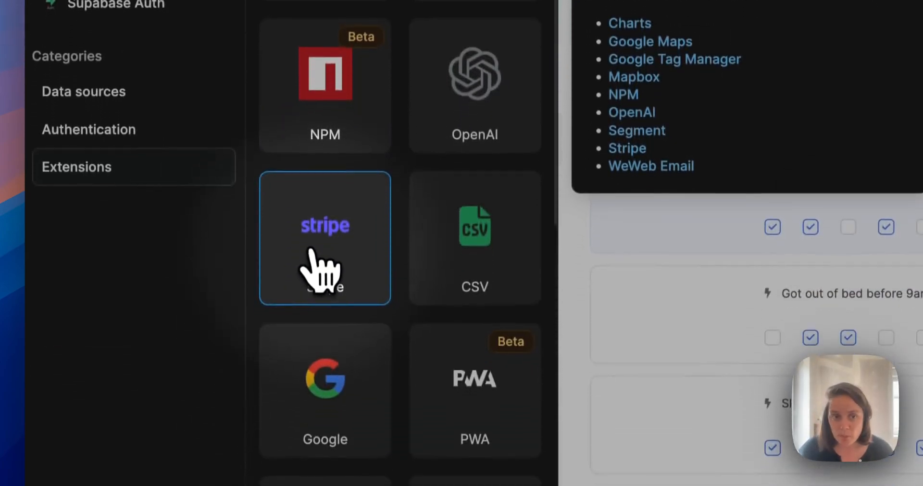
{"action": "scroll", "scroll_direction": "down", "scroll_amount": 3}
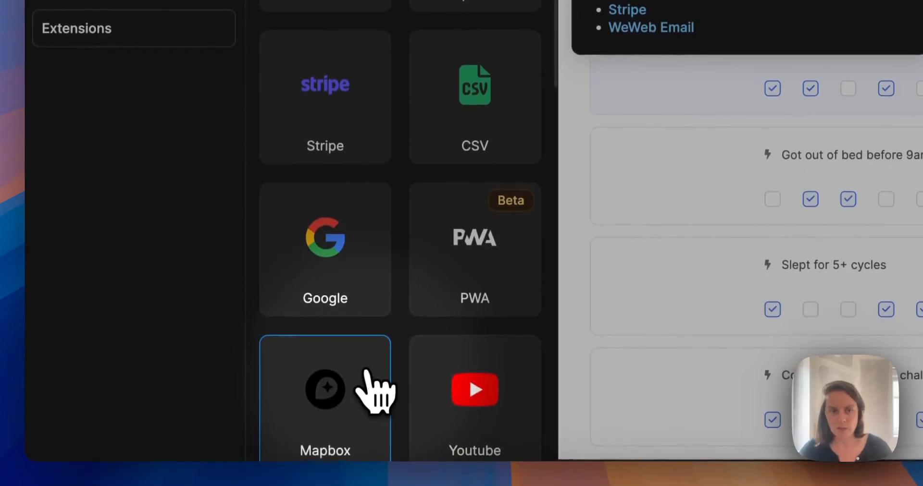
{"action": "scroll", "scroll_direction": "down", "scroll_amount": 3}
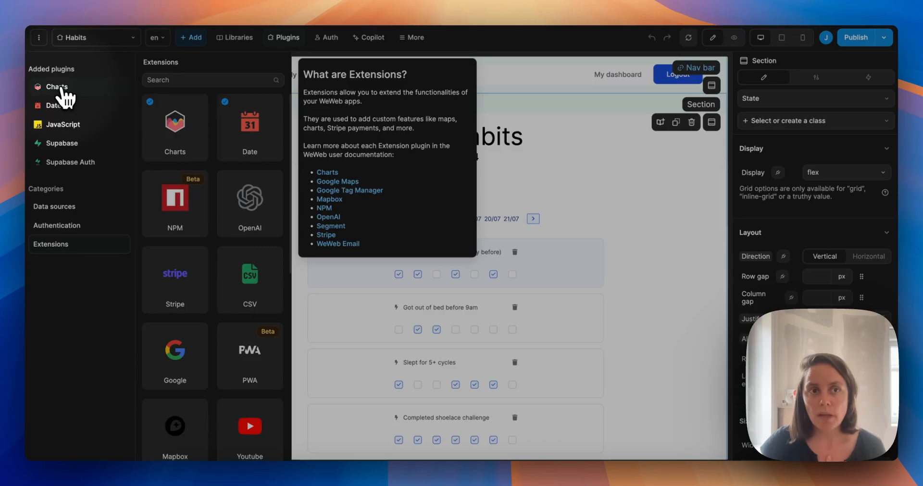
{"action": "mouse_move", "coordinate": [70, 171]}
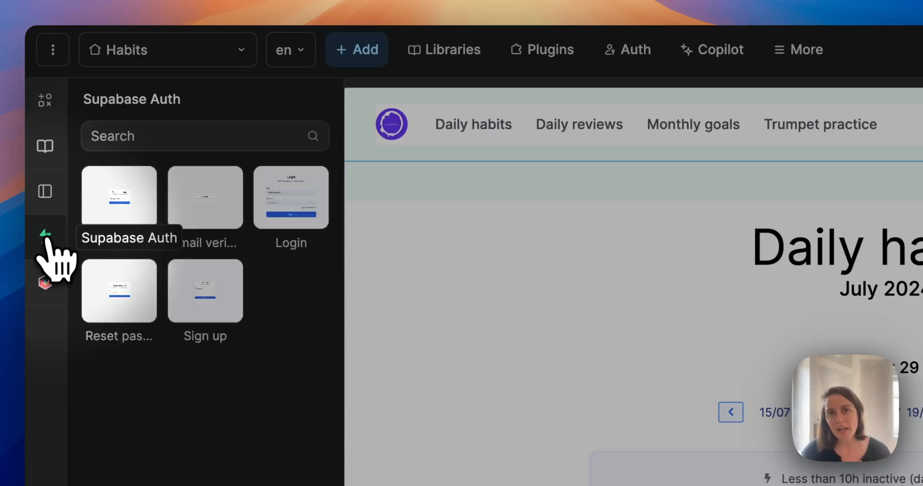
{"action": "mouse_move", "coordinate": [45, 281]}
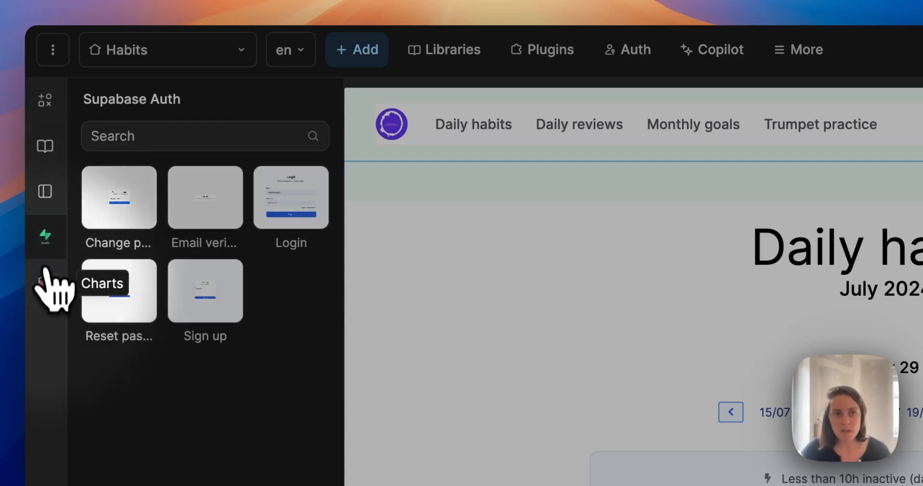
Show the Charts plugin's ready-made bar, pie and scatter chart elements in the Add panel.
{"action": "left_click", "coordinate": [45, 281]}
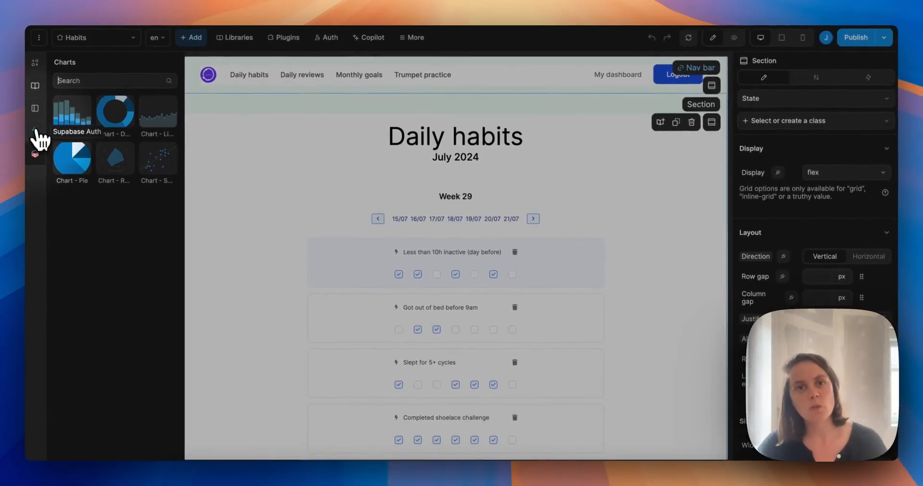
Review the installed plugins list and its categories.
{"action": "left_click", "coordinate": [282, 37]}
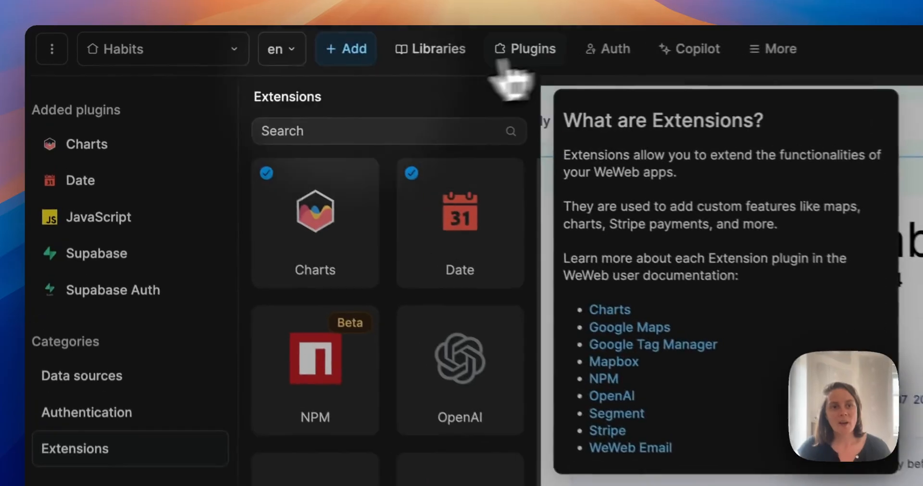
{"action": "scroll", "scroll_direction": "down", "scroll_amount": 3}
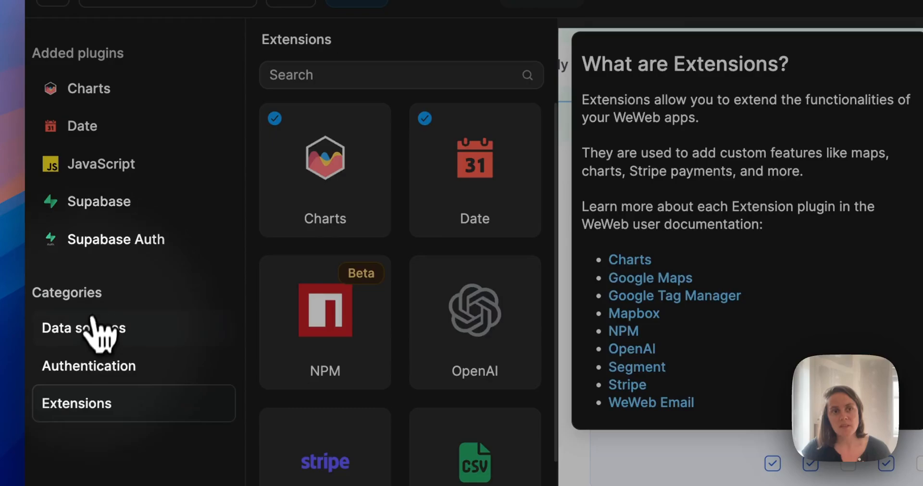
{"action": "left_click", "coordinate": [82, 328]}
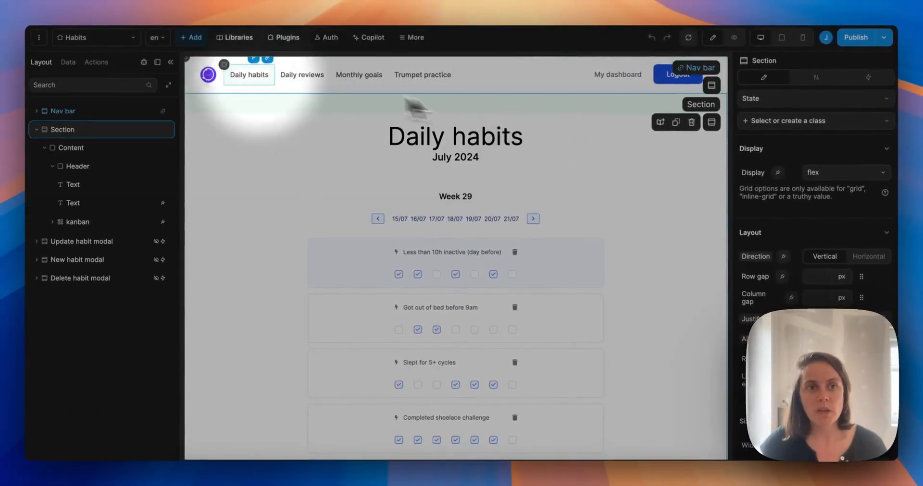
Switch to the Data panel listing collections like goalCategories, myHabits and myHabitsCompletions.
{"action": "left_click", "coordinate": [68, 63]}
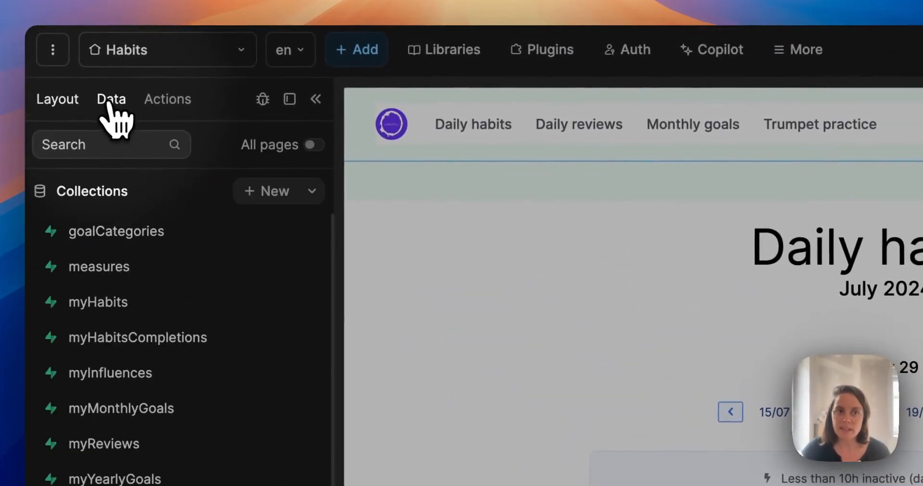
{"action": "scroll", "scroll_direction": "down", "scroll_amount": 3}
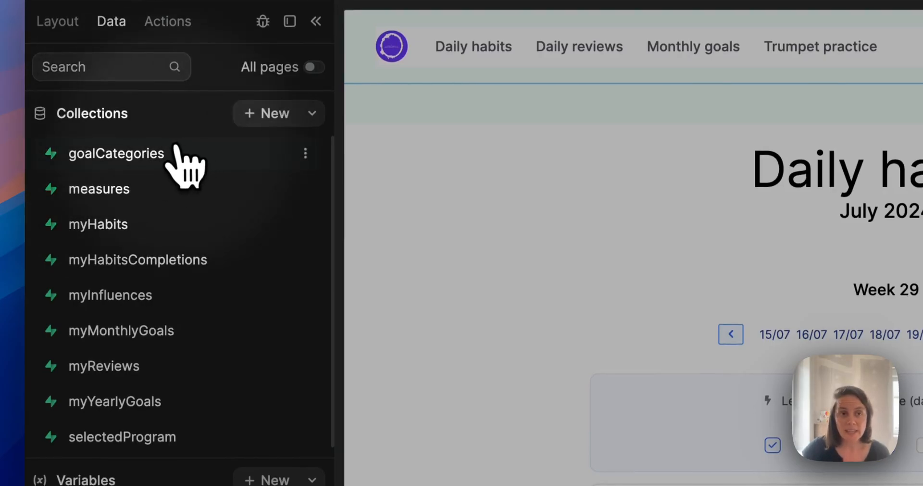
{"action": "mouse_move", "coordinate": [89, 252]}
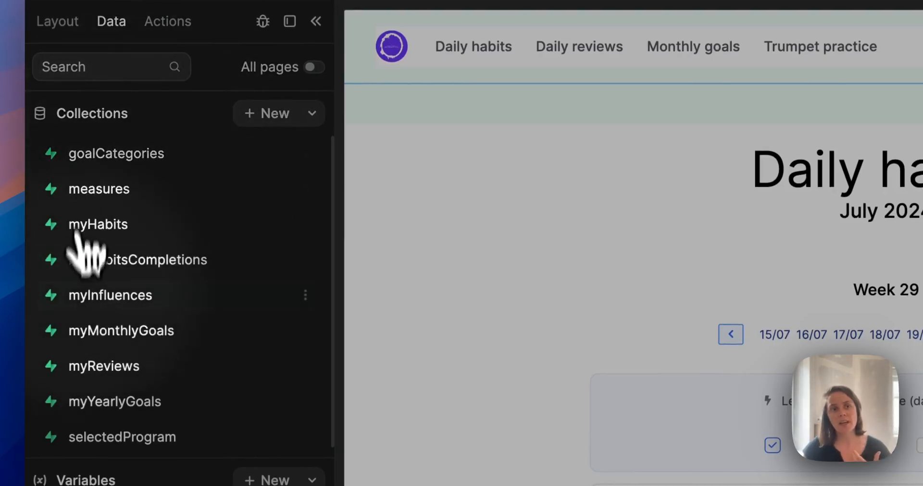
Open the myHabits Supabase collection on the habits table and fetch its 13 returned items.
{"action": "left_click", "coordinate": [99, 224]}
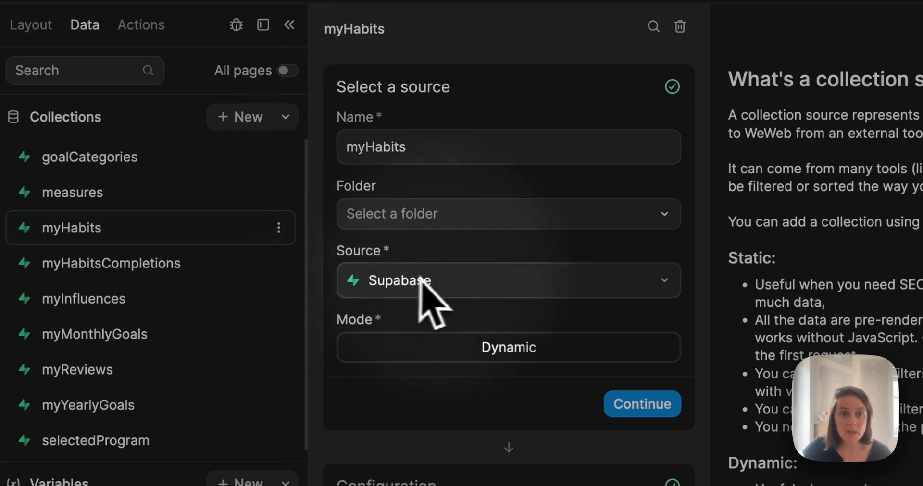
{"action": "mouse_move", "coordinate": [466, 307]}
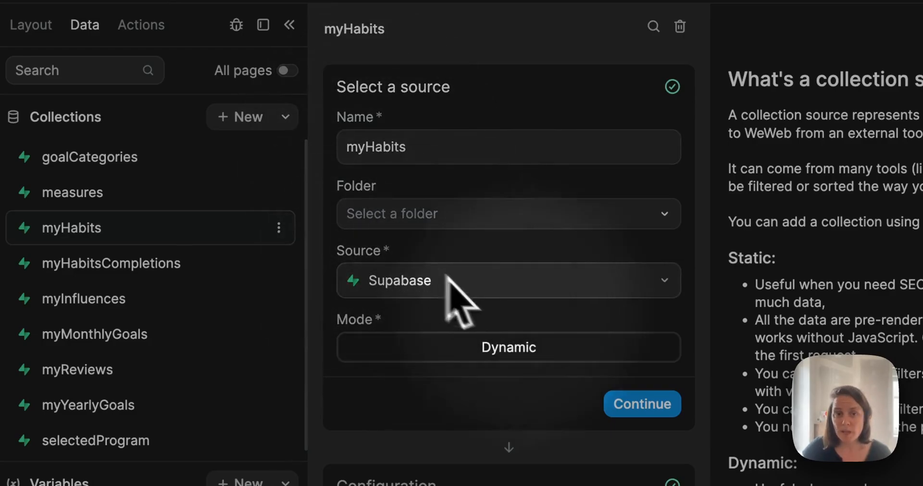
{"action": "left_click", "coordinate": [641, 404]}
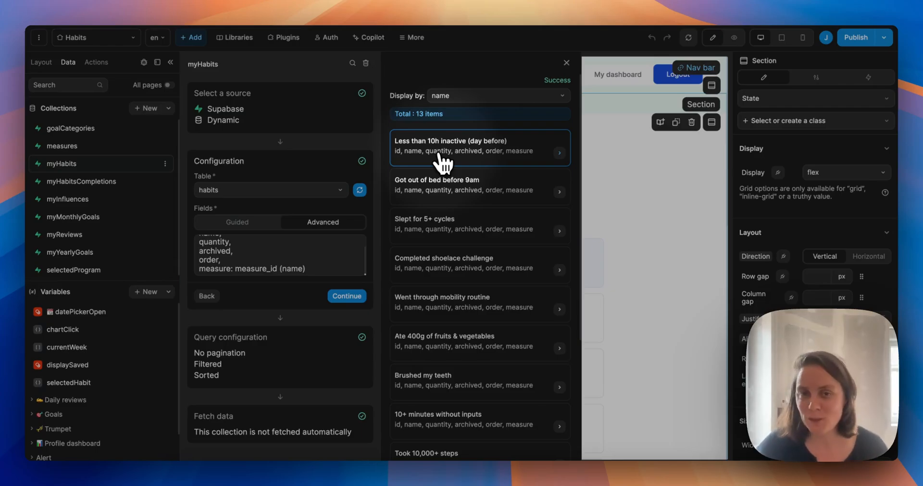
{"action": "mouse_move", "coordinate": [615, 165]}
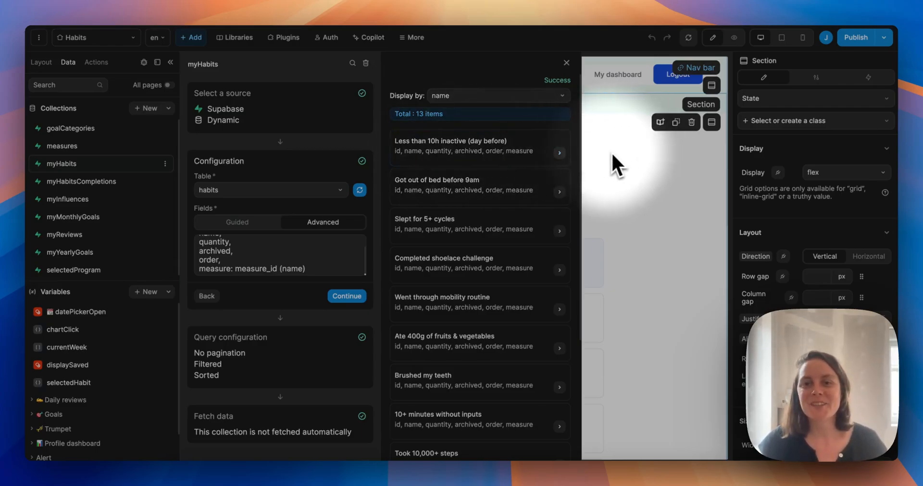